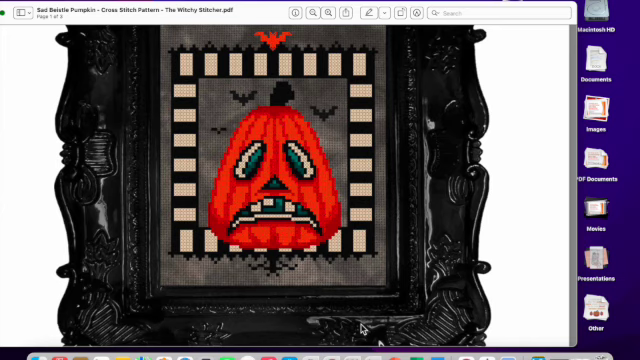
pyautogui.moveTo(444, 212)
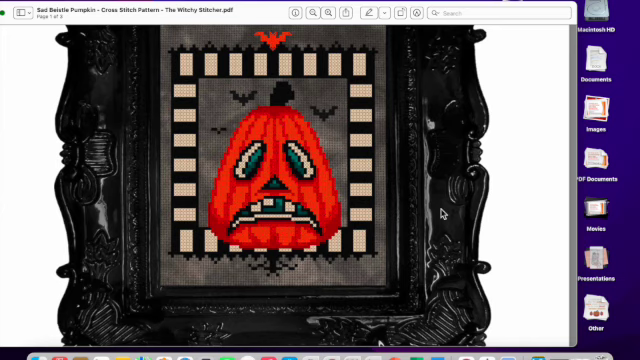
# Step: Scroll past the cover and chart pages to the DMC thread colour key and backstitching guide
pyautogui.scroll(-3)
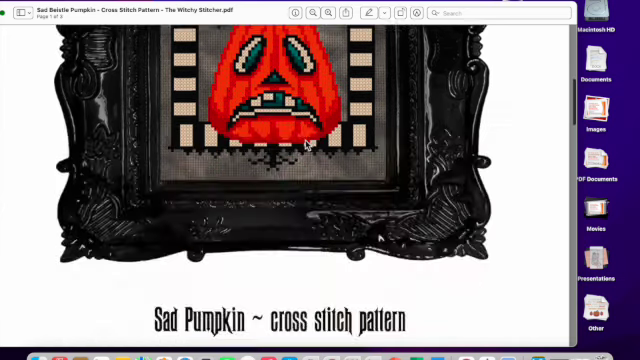
pyautogui.scroll(3)
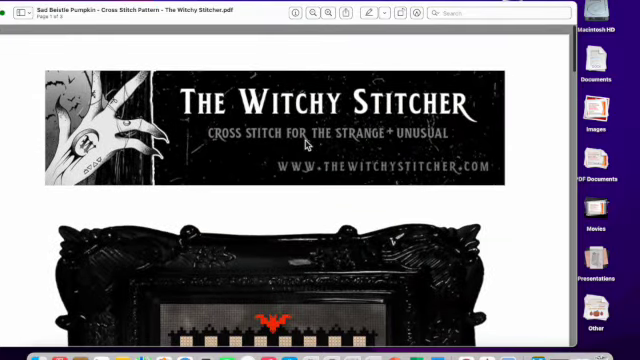
pyautogui.scroll(-3)
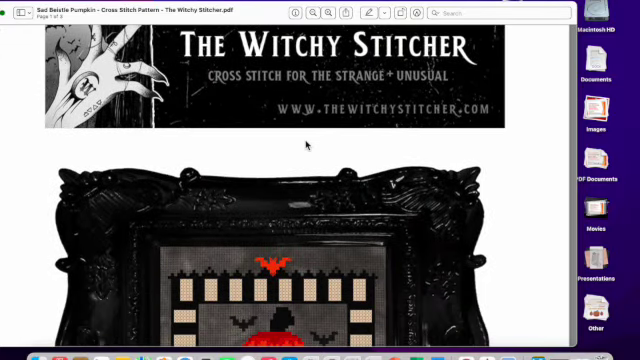
pyautogui.scroll(-3)
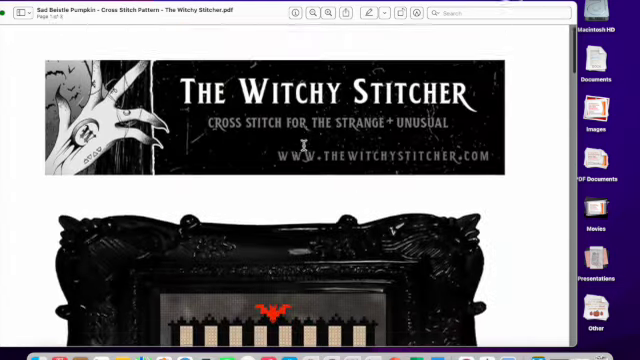
pyautogui.scroll(-3)
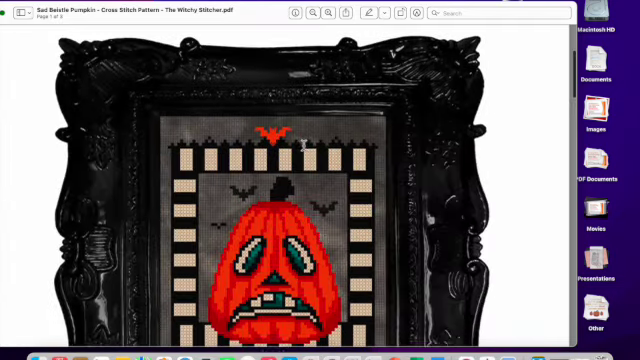
pyautogui.scroll(-3)
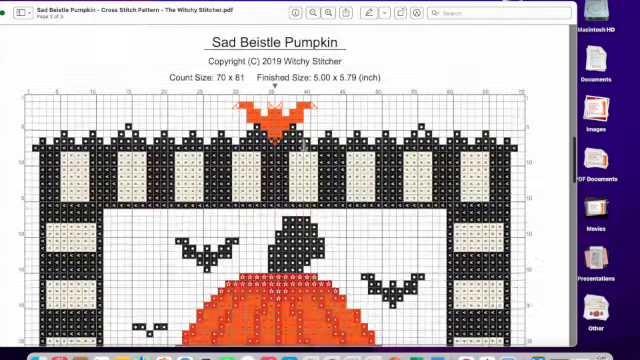
pyautogui.scroll(-3)
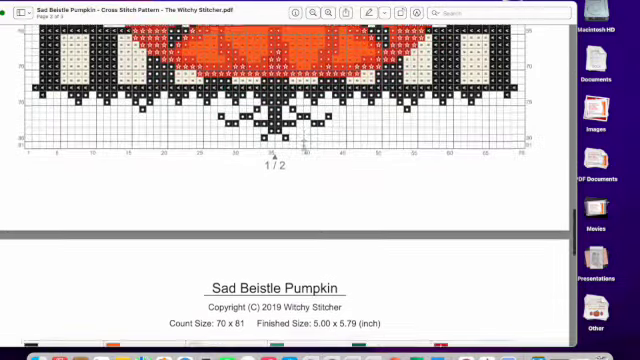
pyautogui.scroll(-3)
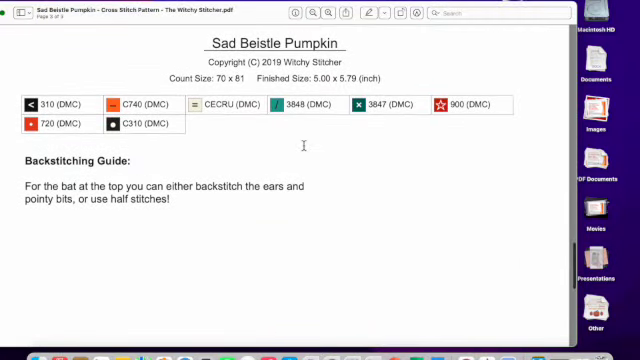
pyautogui.scroll(3)
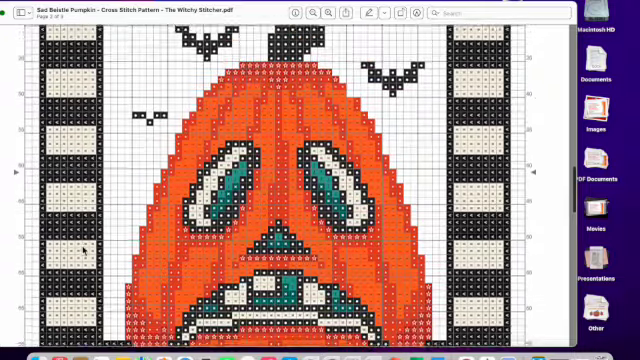
# Step: Scroll through the enlarged pumpkin chart and back up to its title header and count size
pyautogui.scroll(3)
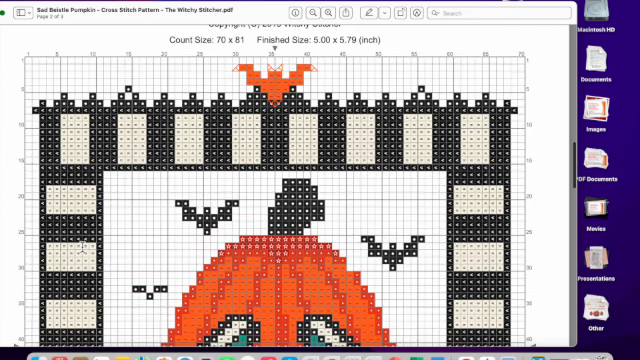
pyautogui.scroll(-3)
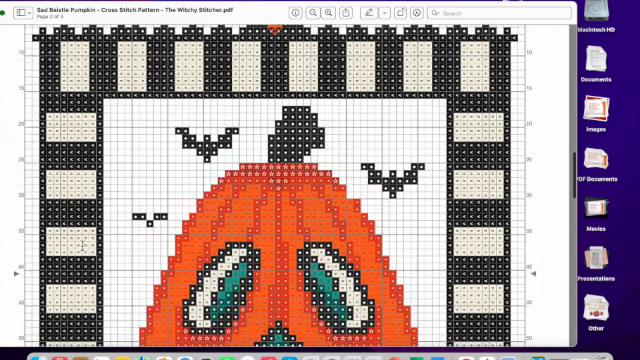
pyautogui.scroll(-3)
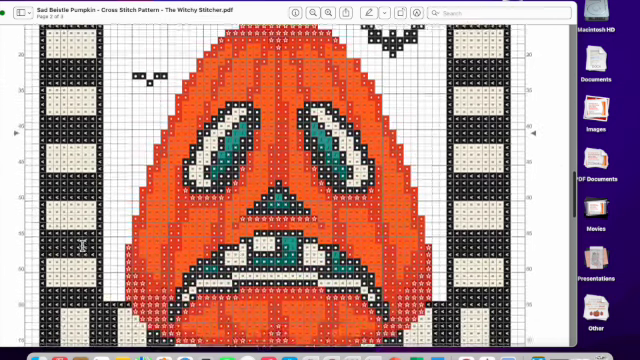
pyautogui.scroll(-3)
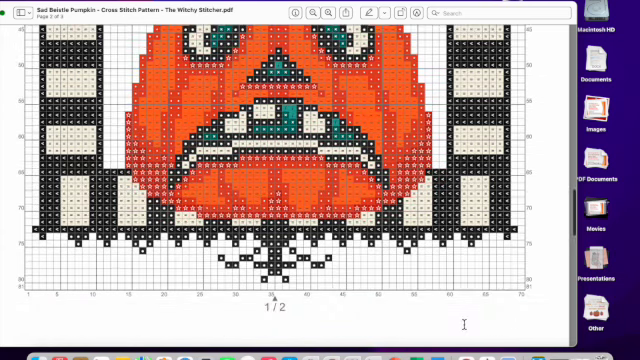
pyautogui.scroll(-3)
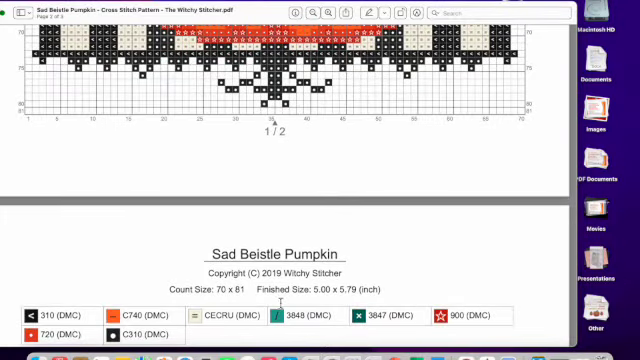
pyautogui.moveTo(438, 228)
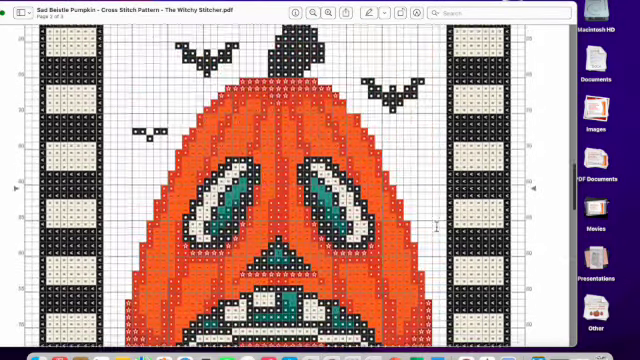
pyautogui.scroll(3)
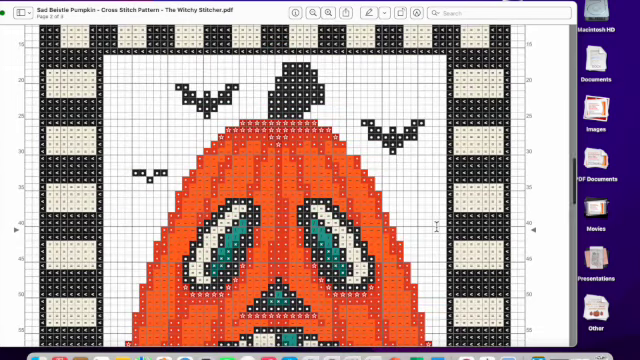
pyautogui.scroll(3)
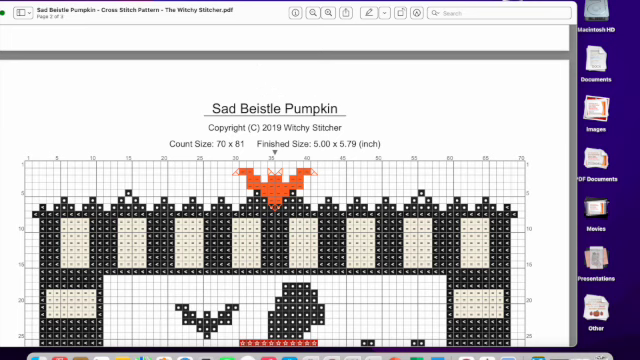
# Step: Bring up Preview's print dialog for the pattern PDF from the File menu
pyautogui.click(30, 8)
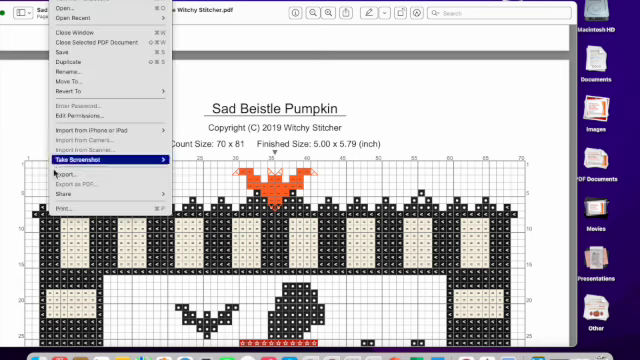
pyautogui.moveTo(60, 204)
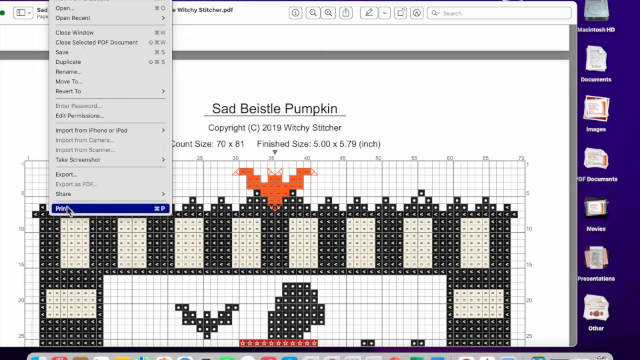
pyautogui.click(62, 204)
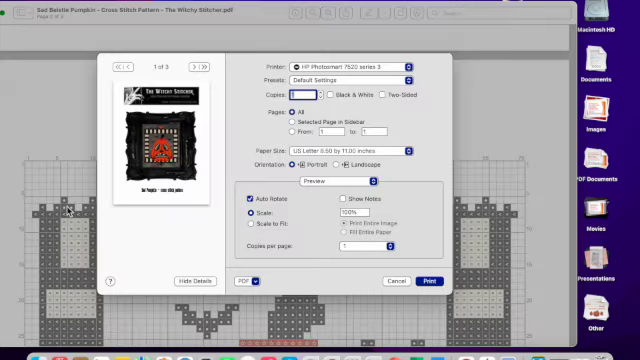
pyautogui.click(288, 122)
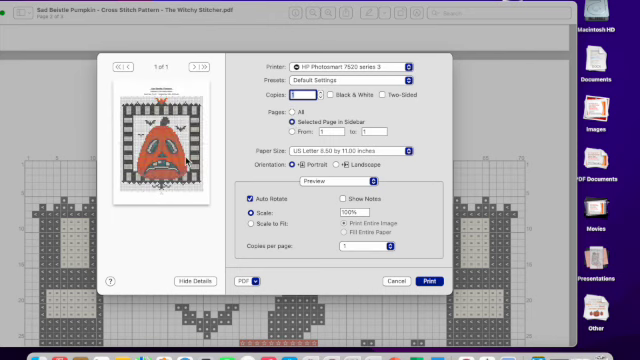
# Step: Save the printout as a PDF copy of the pattern via the print dialog's PDF menu
pyautogui.click(244, 280)
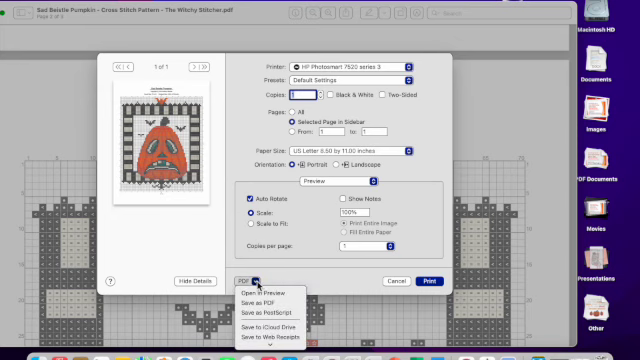
pyautogui.click(272, 292)
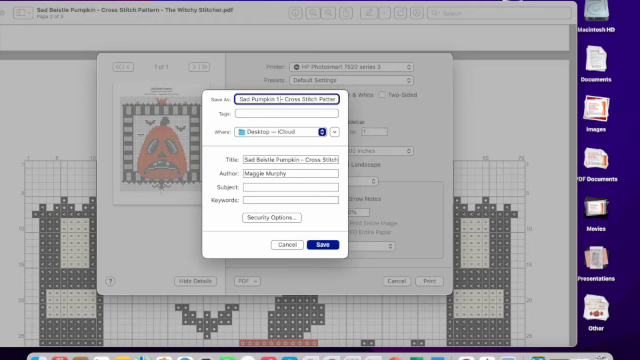
pyautogui.click(324, 244)
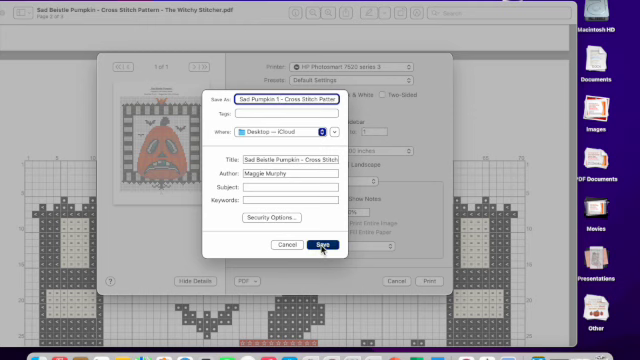
pyautogui.click(324, 244)
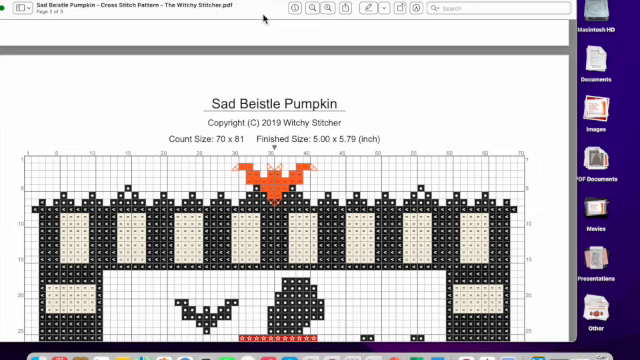
pyautogui.moveTo(324, 164)
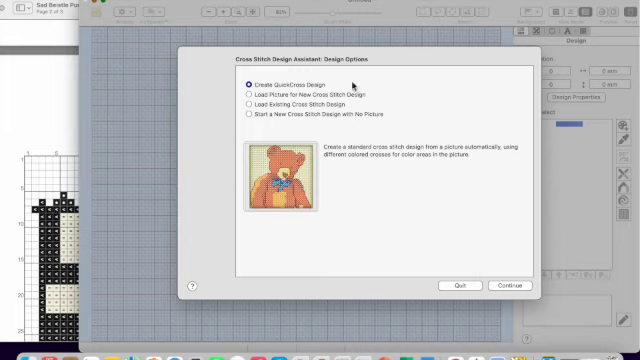
pyautogui.moveTo(256, 104)
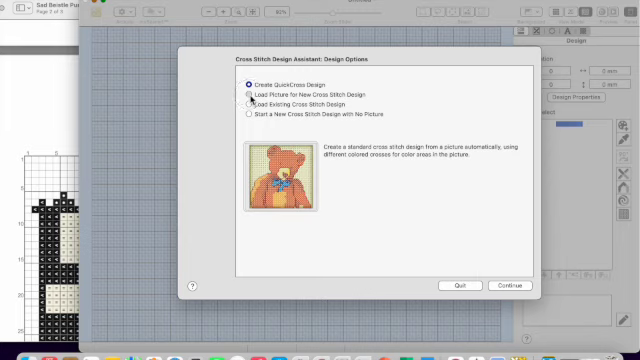
# Step: Choose Load Picture to Trace and bring up the file chooser for the source picture
pyautogui.click(500, 286)
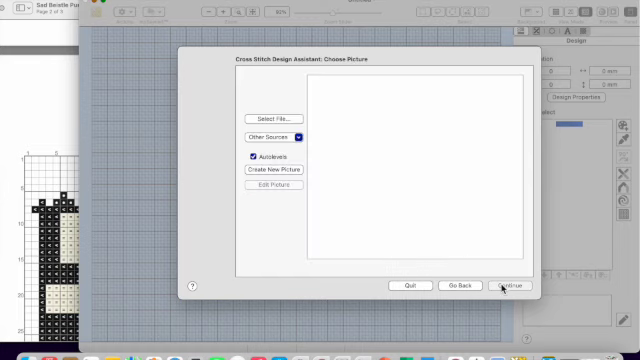
pyautogui.moveTo(288, 116)
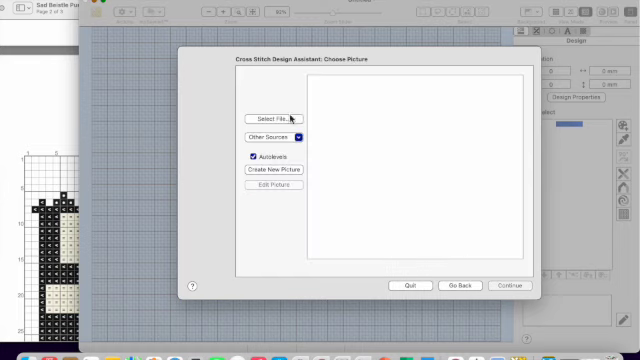
pyautogui.click(272, 114)
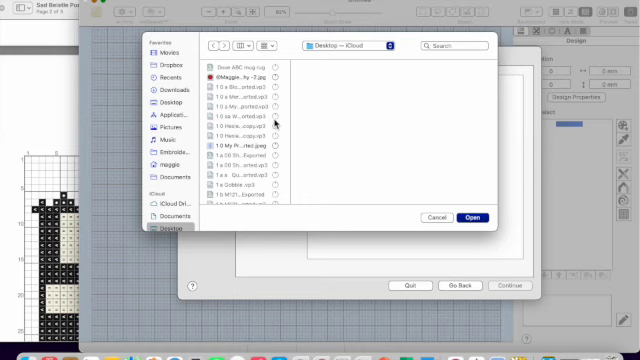
# Step: Select the Sad Pumpkin pattern PDF from the file list and load it as the picture to trace
pyautogui.scroll(-3)
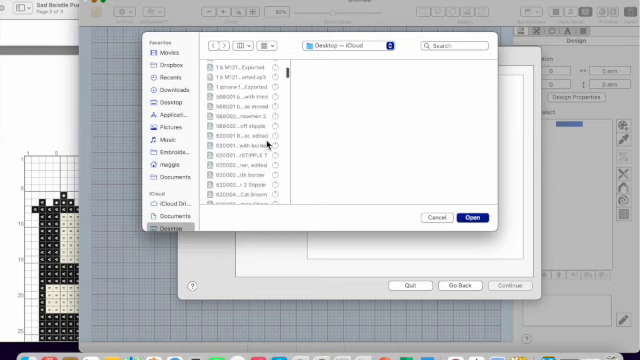
pyautogui.scroll(-3)
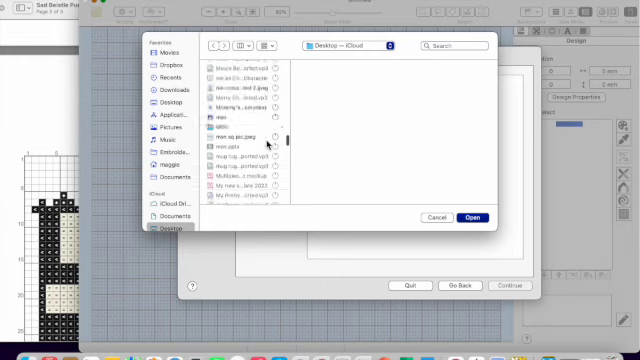
pyautogui.scroll(-3)
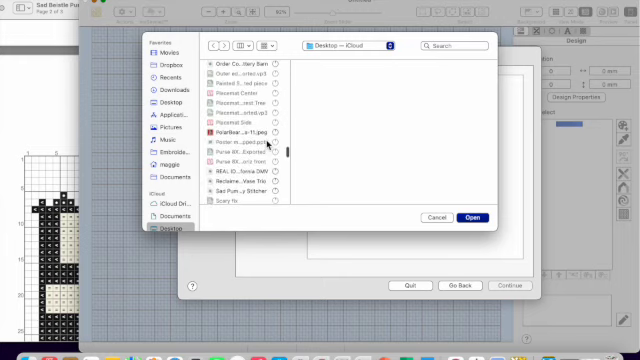
pyautogui.scroll(-3)
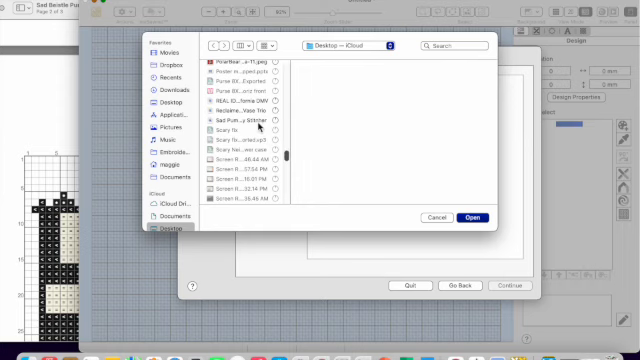
pyautogui.click(240, 120)
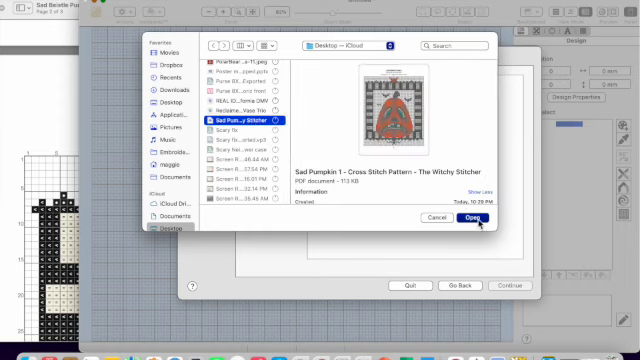
pyautogui.click(476, 218)
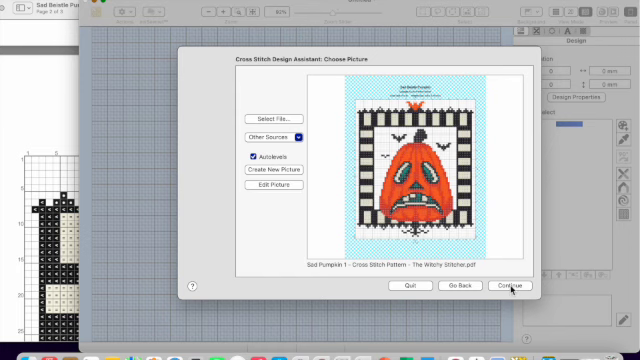
# Step: Continue to rotate-and-crop, zoom in and align the crop corner with the border's top-left corner
pyautogui.click(508, 286)
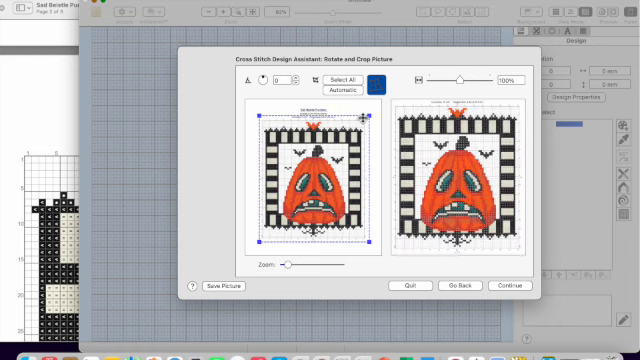
pyautogui.moveTo(288, 264); pyautogui.dragTo(300, 264)
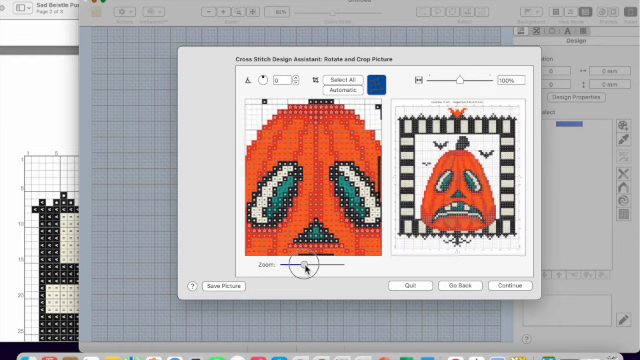
pyautogui.moveTo(304, 266); pyautogui.dragTo(300, 266)
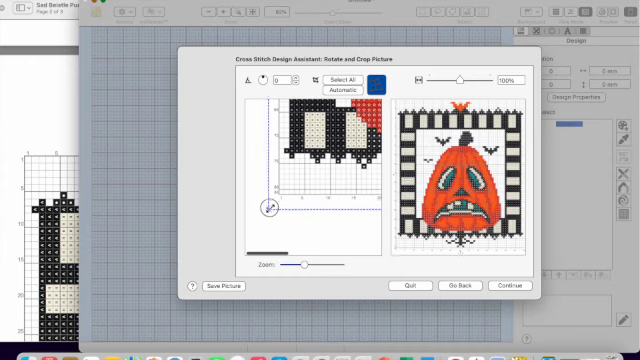
pyautogui.moveTo(270, 210); pyautogui.dragTo(272, 192)
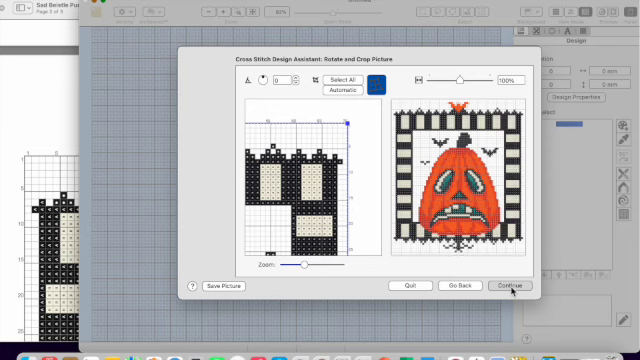
pyautogui.click(508, 288)
pyautogui.write('1234')
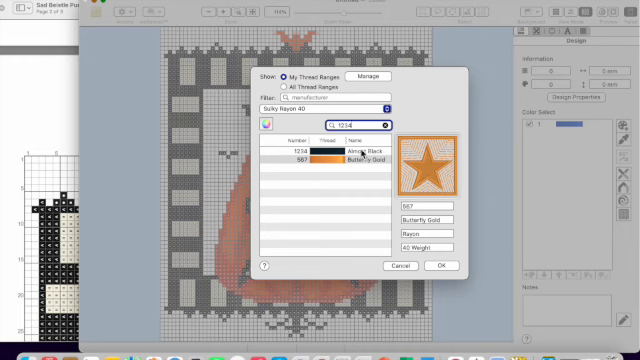
# Step: Show the available thread colours and browse through the green section of the list
pyautogui.click(440, 266)
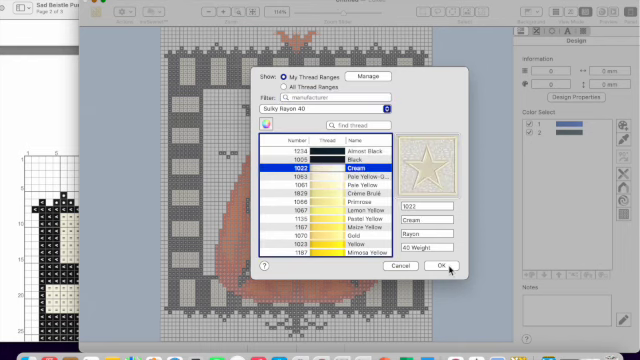
pyautogui.click(442, 268)
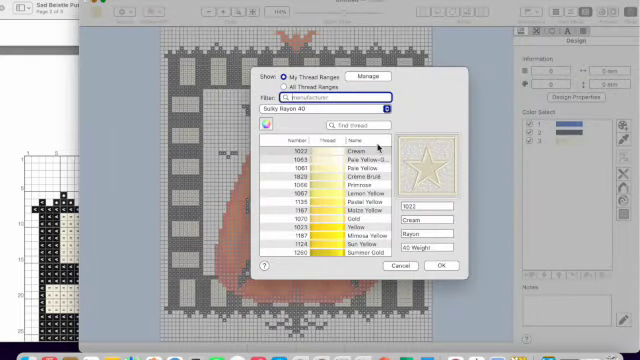
pyautogui.scroll(-3)
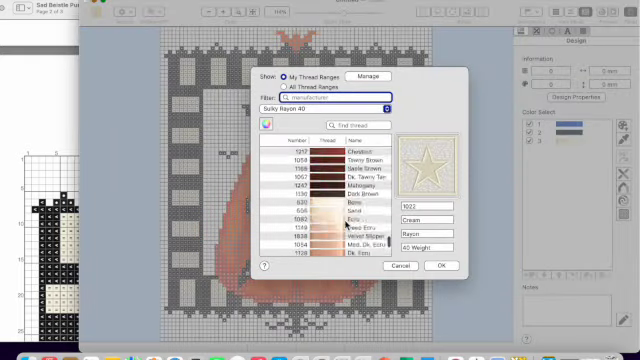
pyautogui.scroll(-3)
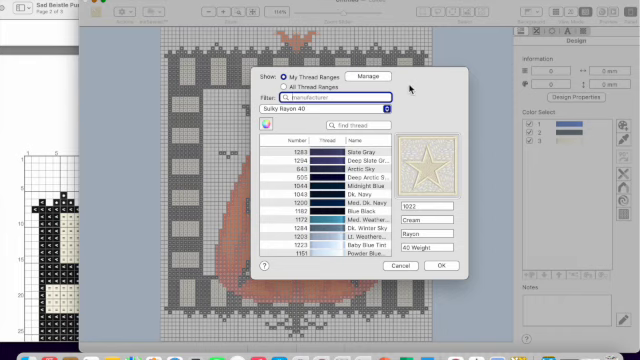
pyautogui.scroll(-3)
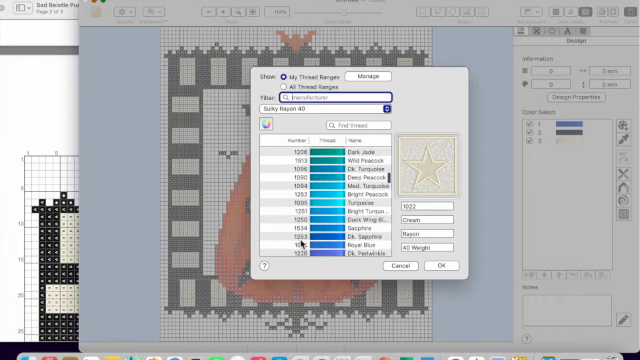
pyautogui.scroll(-3)
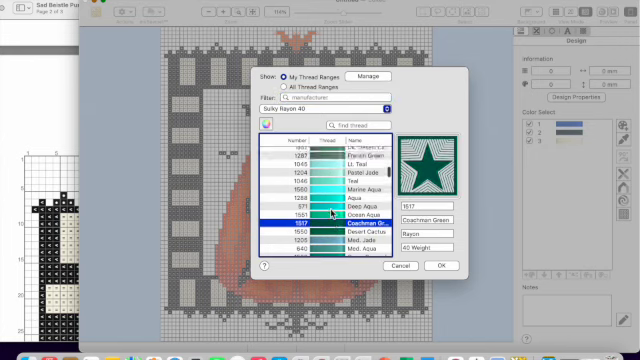
pyautogui.scroll(3)
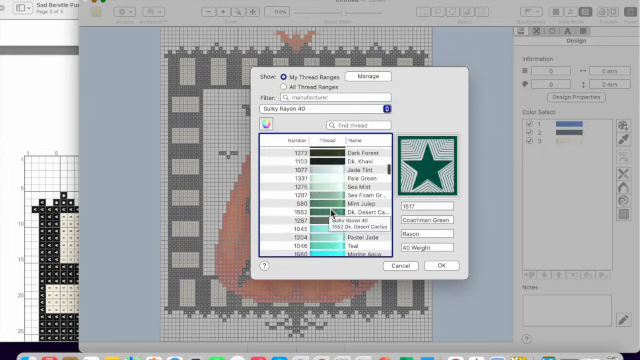
pyautogui.scroll(3)
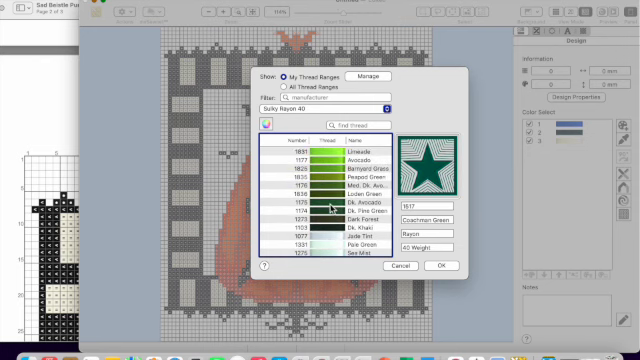
# Step: Pick a green DMC thread, then settle on the darker avocado green one instead
pyautogui.click(320, 204)
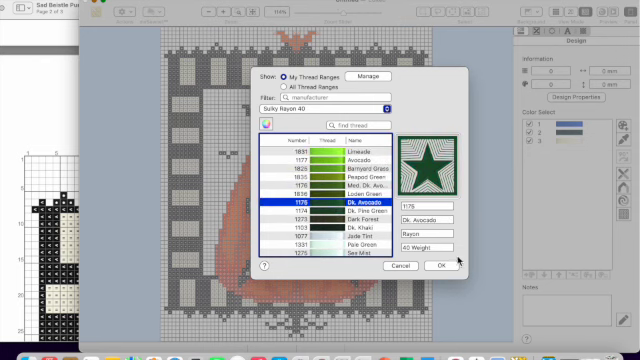
pyautogui.click(440, 266)
pyautogui.write('1176')
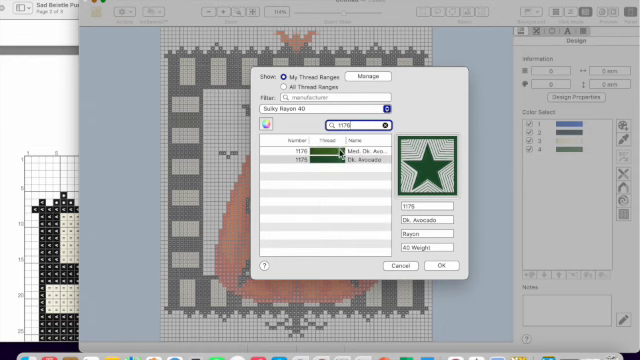
# Step: Filter to the red threads, try an orange-red and a darker red, and choose the deep red DMC thread
pyautogui.click(440, 266)
pyautogui.write('1147')
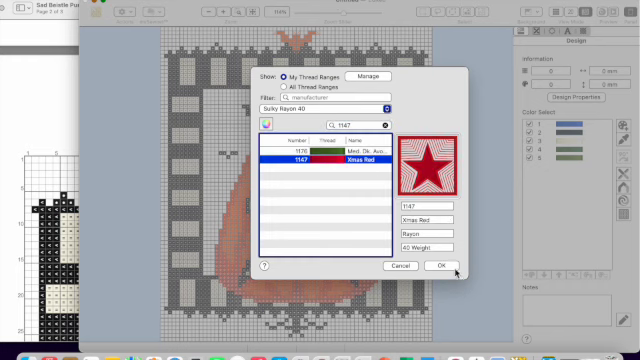
pyautogui.click(440, 266)
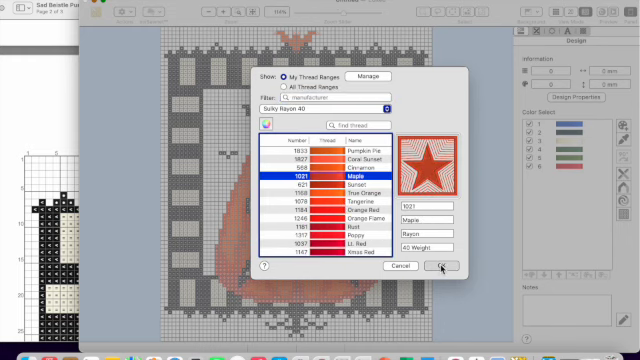
pyautogui.click(440, 268)
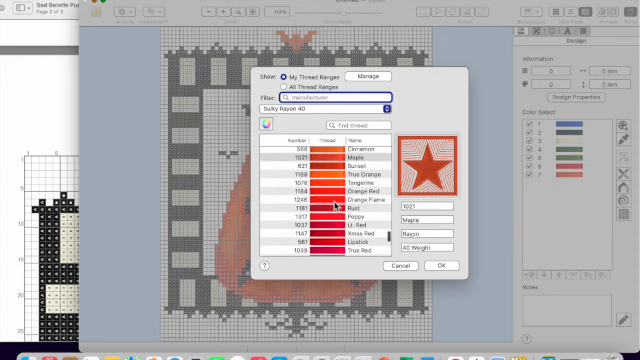
pyautogui.scroll(-3)
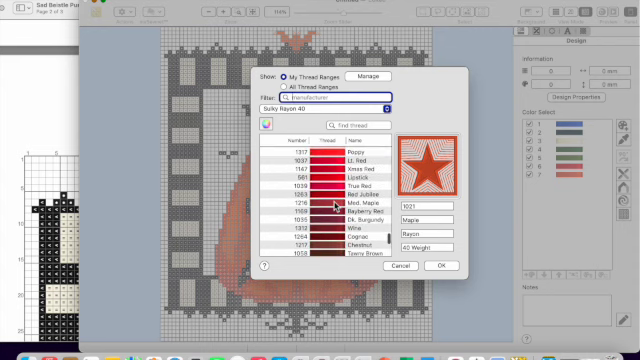
pyautogui.click(340, 212)
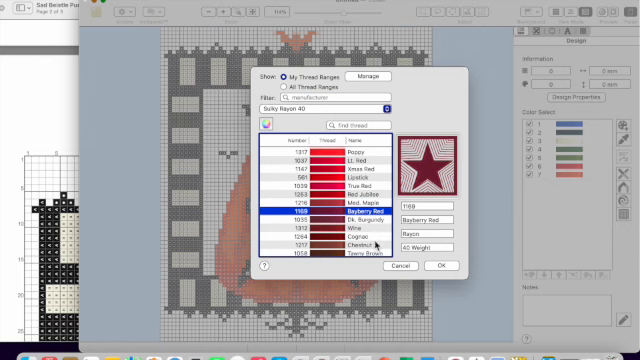
pyautogui.click(440, 266)
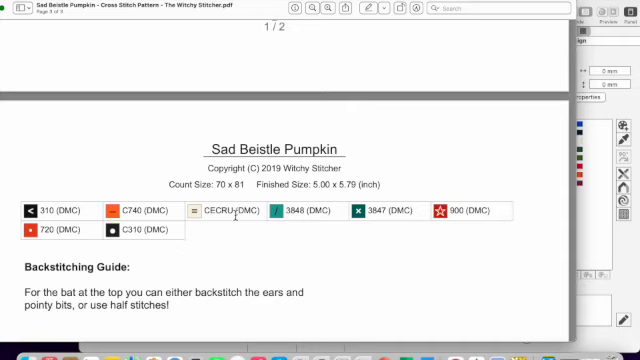
pyautogui.moveTo(286, 268)
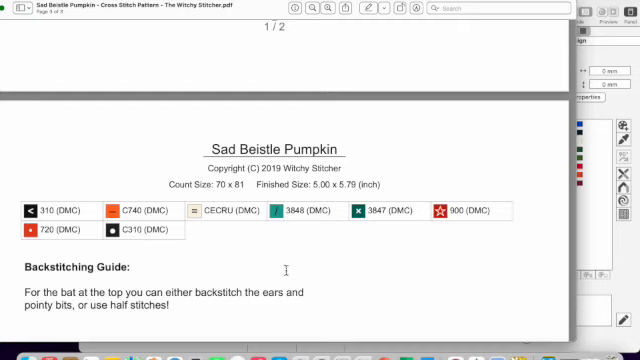
pyautogui.moveTo(132, 244)
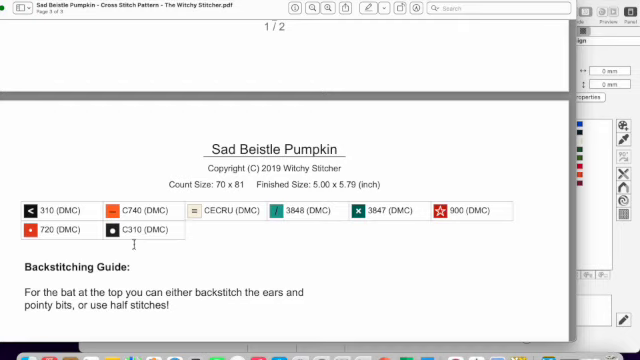
pyautogui.moveTo(556, 120)
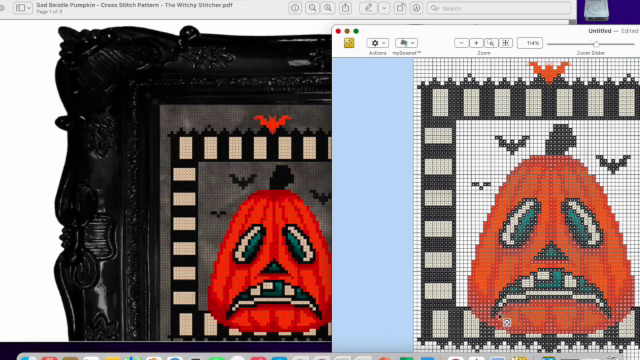
pyautogui.moveTo(372, 252)
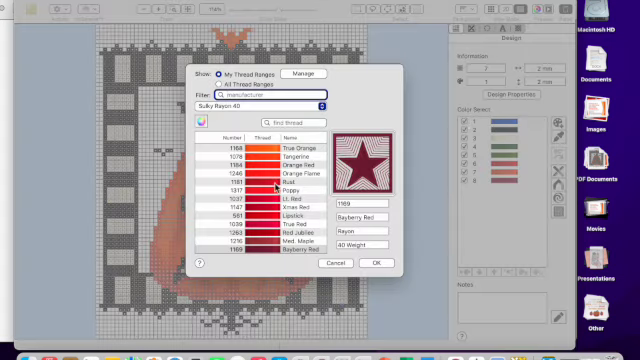
# Step: Scroll the thread list and choose the silver-gray DMC thread for the border
pyautogui.scroll(-3)
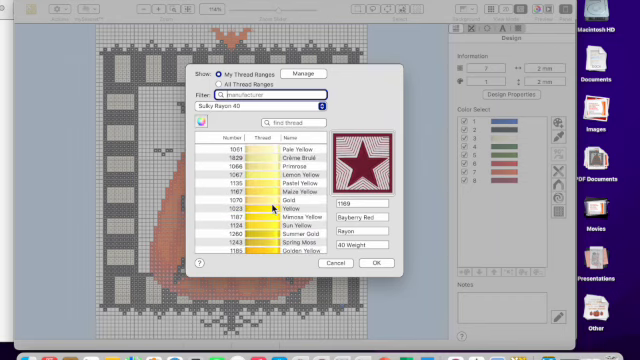
pyautogui.scroll(-3)
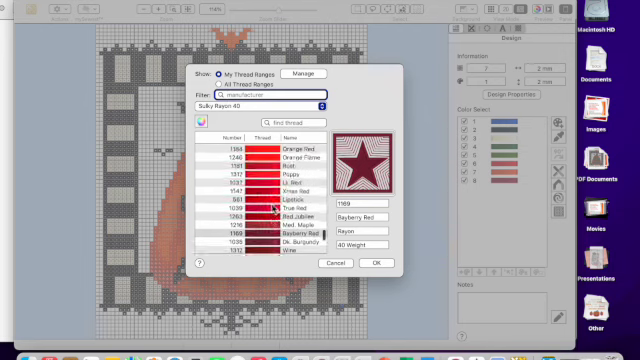
pyautogui.scroll(-3)
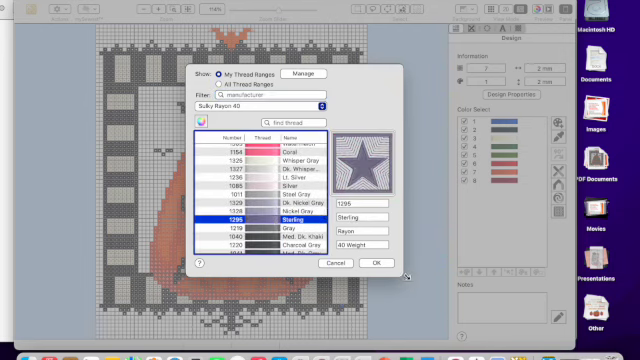
pyautogui.click(376, 264)
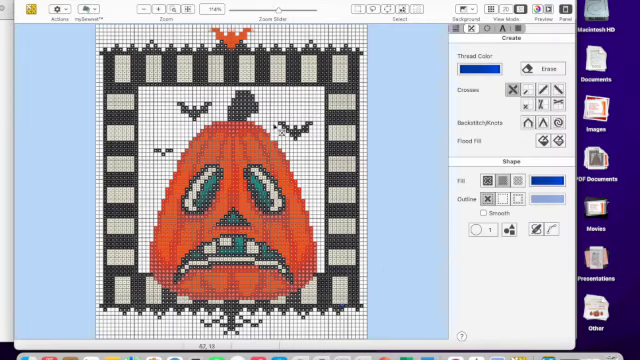
# Step: Select the rectangle shape tool for drawing border blocks
pyautogui.click(488, 68)
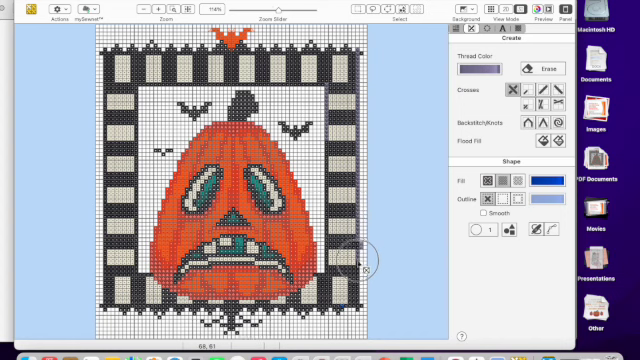
pyautogui.moveTo(350, 260)
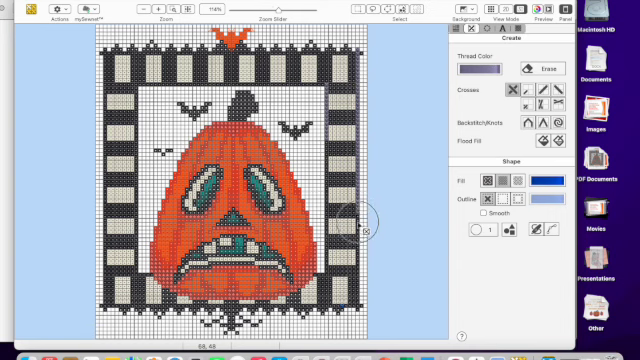
pyautogui.moveTo(360, 290)
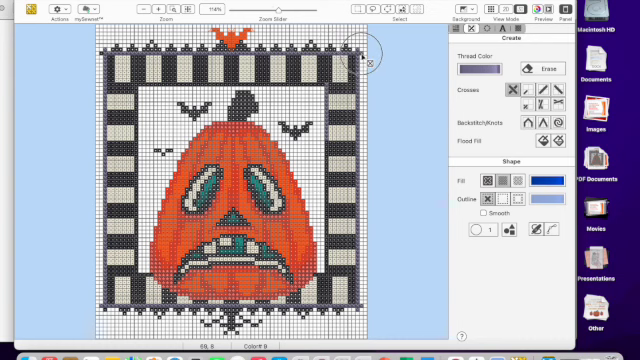
pyautogui.moveTo(356, 58)
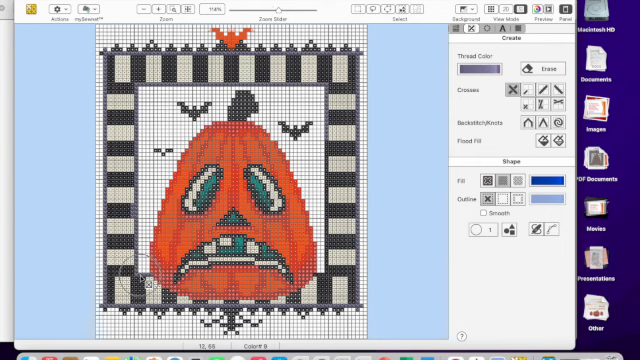
pyautogui.moveTo(320, 280)
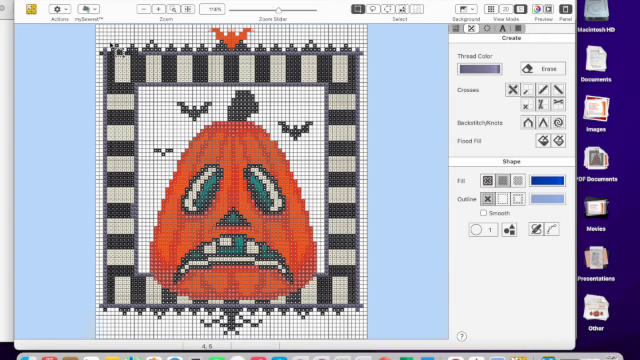
# Step: Add further black and silver checkered blocks near the border's top-left corner
pyautogui.click(488, 60)
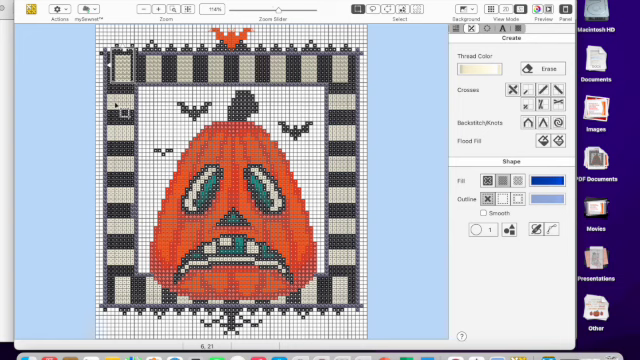
pyautogui.moveTo(440, 50)
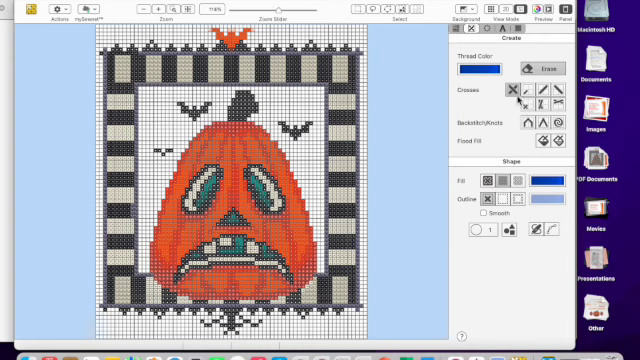
# Step: Draw the last checkered rectangles so the black-and-silver border closes around the pumpkin
pyautogui.click(490, 68)
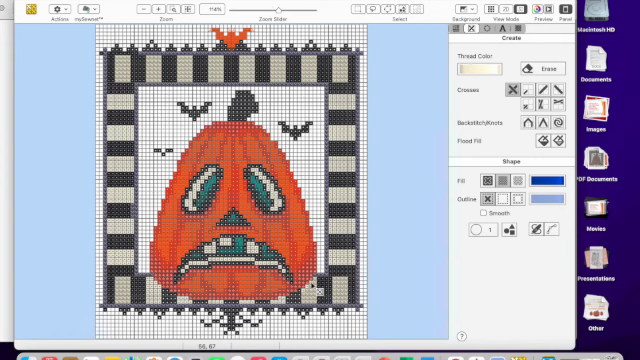
pyautogui.moveTo(310, 290)
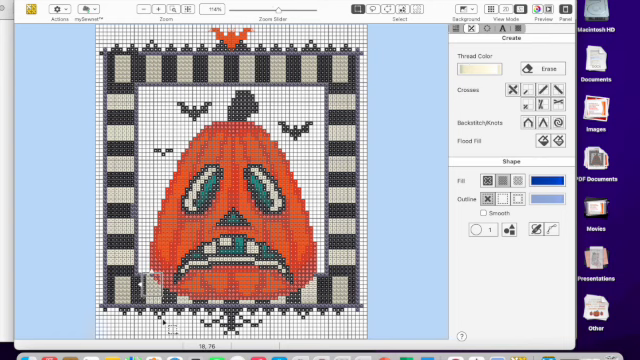
pyautogui.moveTo(404, 264)
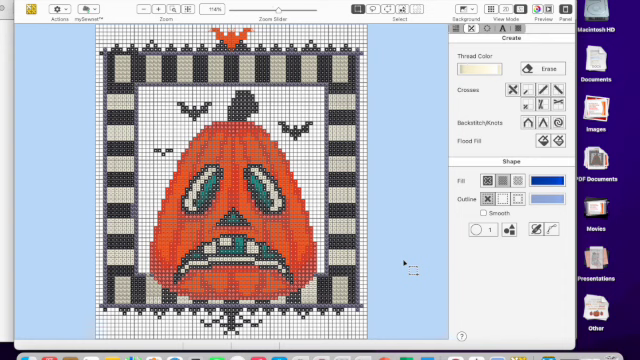
pyautogui.moveTo(184, 324)
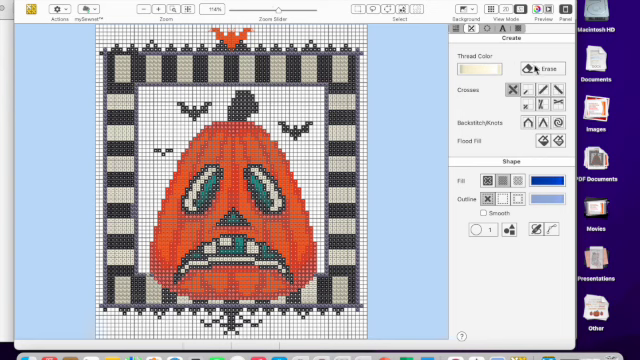
pyautogui.click(484, 64)
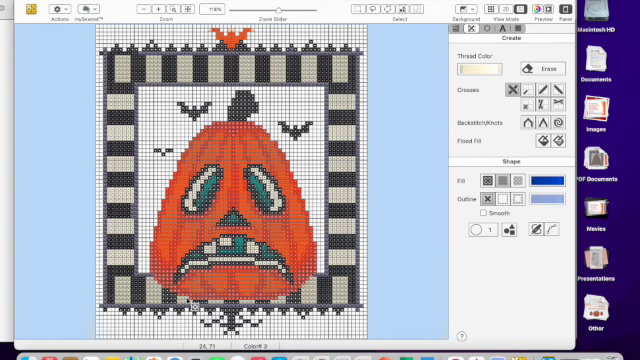
pyautogui.moveTo(376, 138)
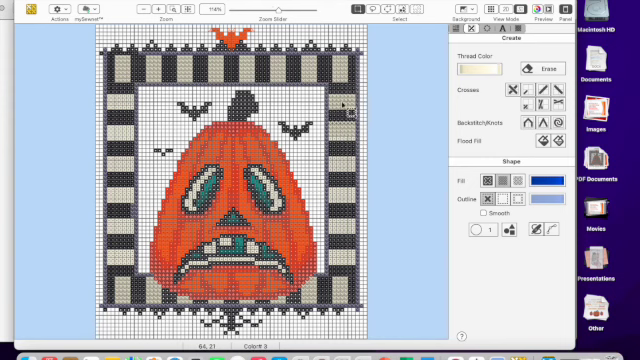
pyautogui.moveTo(356, 108)
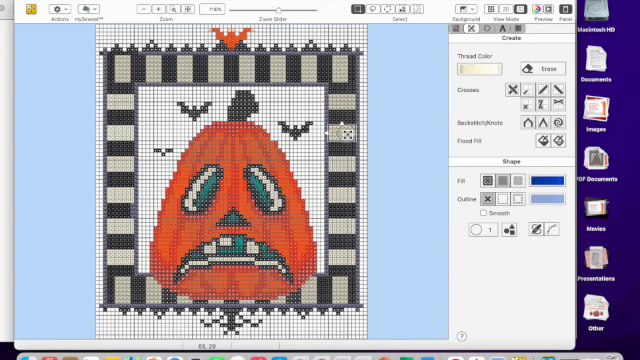
pyautogui.moveTo(344, 164)
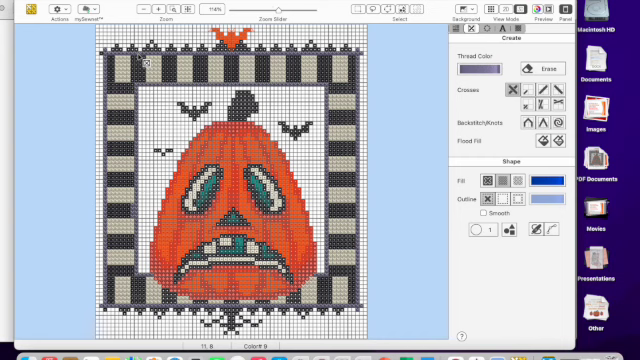
pyautogui.moveTo(356, 258)
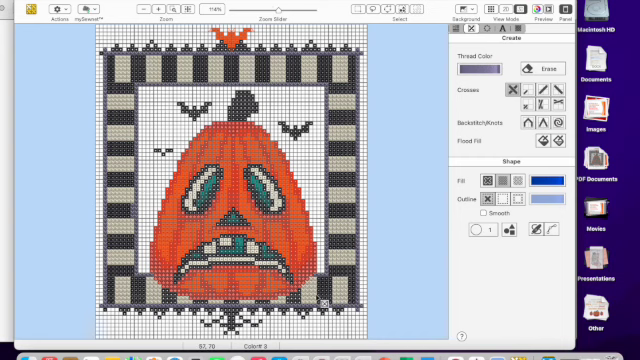
# Step: Bring up the Thread Color swatches and pick a new stitch colour from the set
pyautogui.click(492, 68)
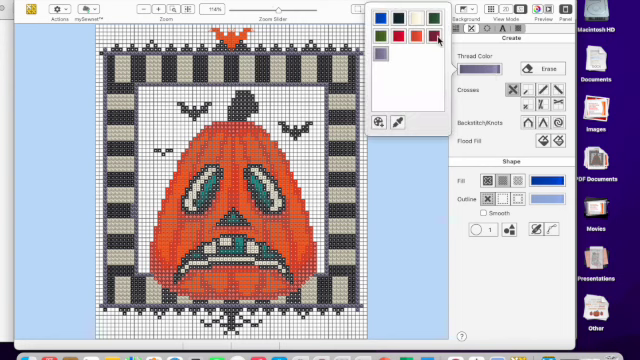
pyautogui.click(438, 38)
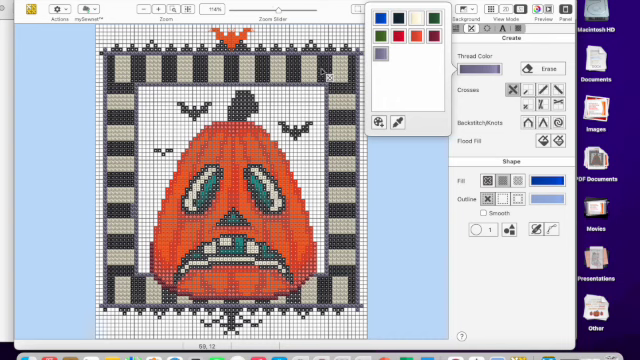
pyautogui.moveTo(230, 206)
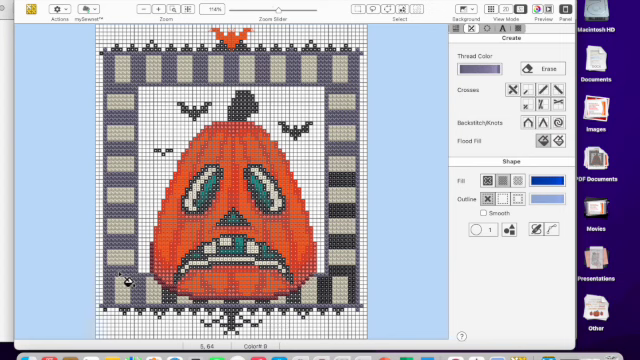
pyautogui.moveTo(216, 304)
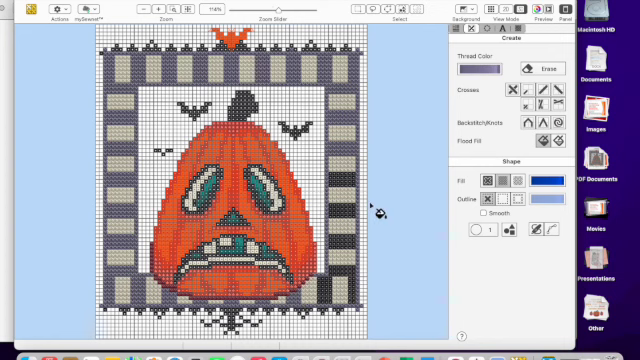
# Step: Fill the border's light checkered blocks with the silver-gray thread
pyautogui.click(480, 68)
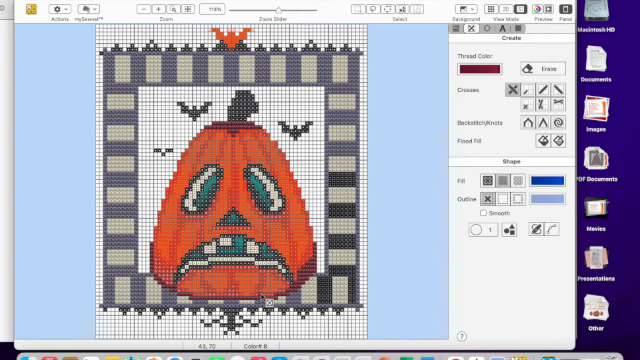
pyautogui.moveTo(244, 278)
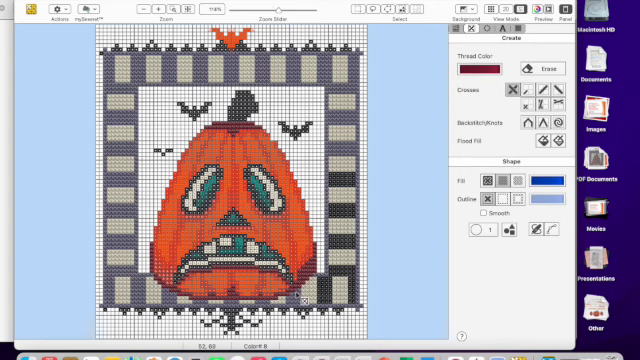
pyautogui.moveTo(176, 284)
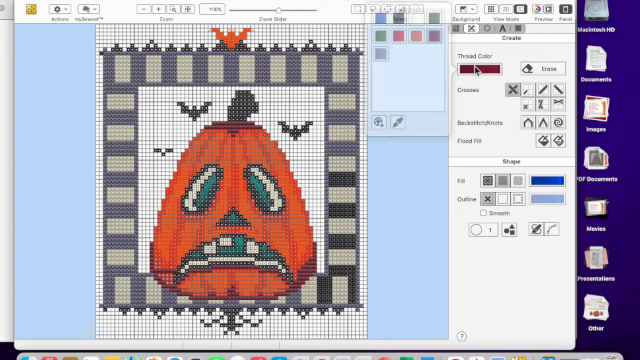
# Step: Make the dark maroon thread the current stitch colour from the swatches
pyautogui.click(412, 40)
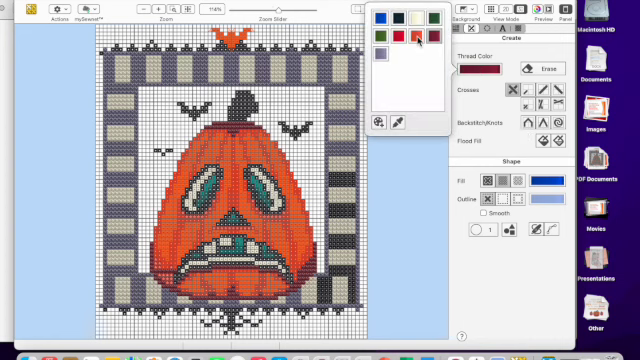
pyautogui.moveTo(418, 38)
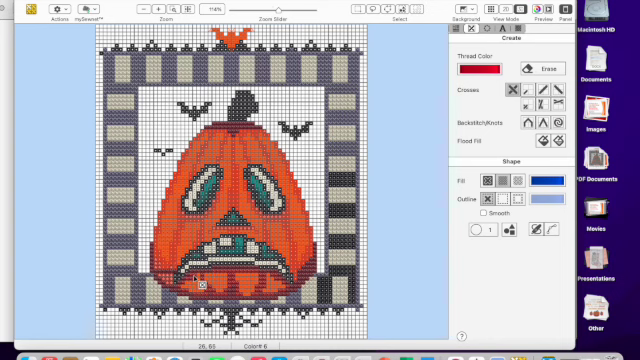
pyautogui.click(474, 68)
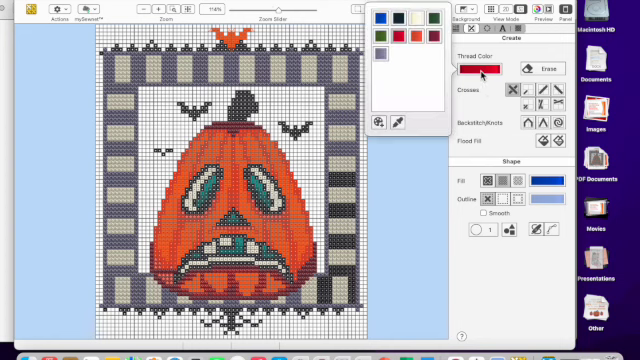
pyautogui.click(484, 68)
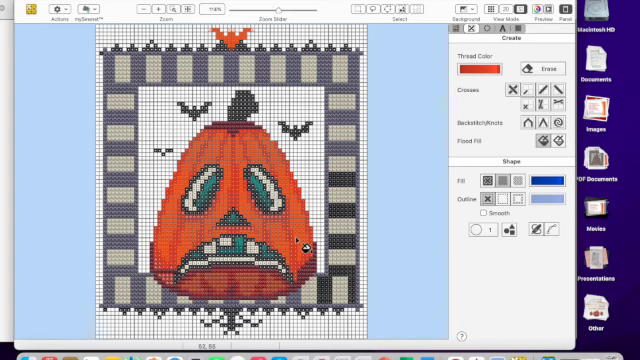
pyautogui.click(478, 68)
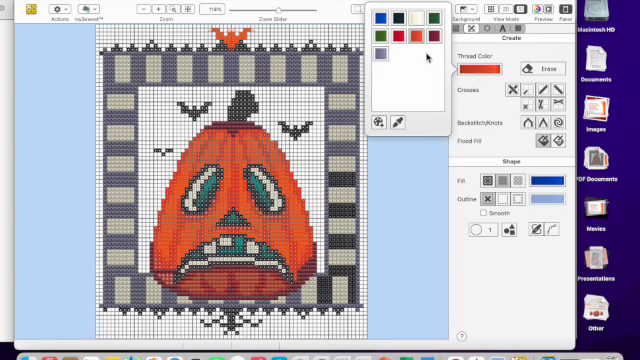
pyautogui.moveTo(504, 124)
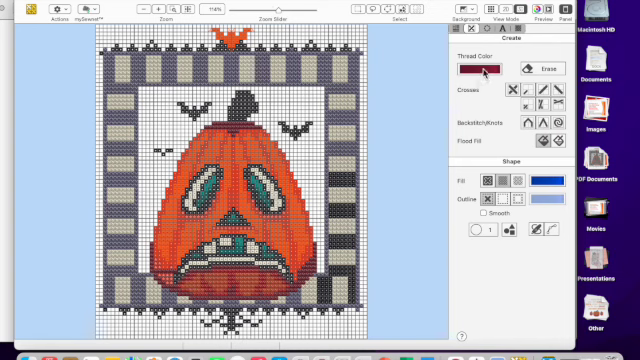
# Step: Try the silver grey thread, then make black the current thread colour
pyautogui.click(476, 68)
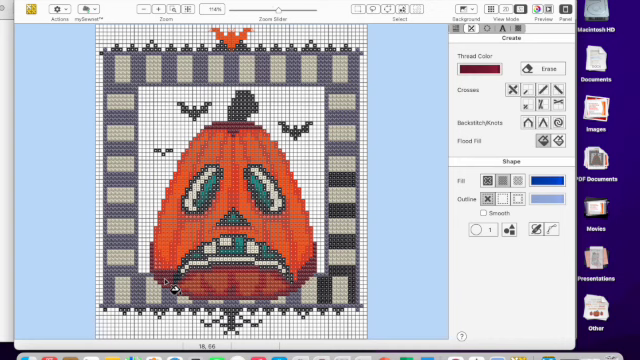
pyautogui.moveTo(398, 196)
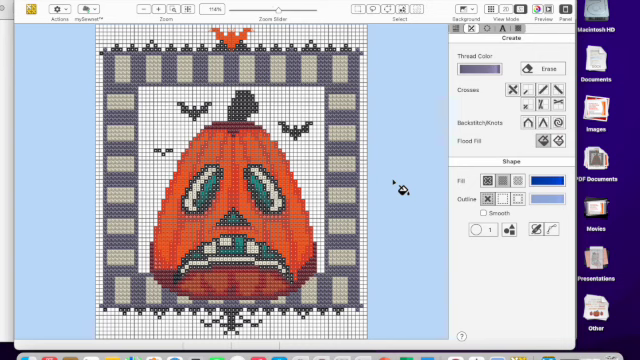
pyautogui.moveTo(370, 276)
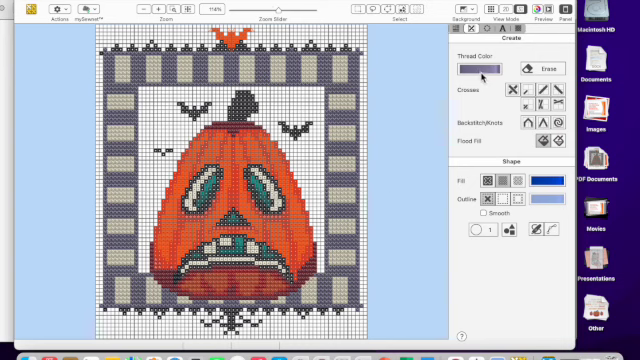
pyautogui.click(472, 66)
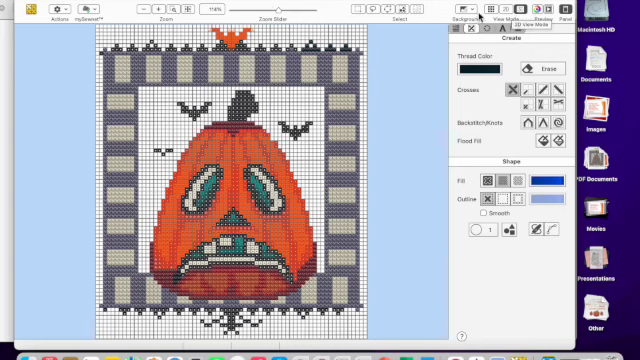
# Step: Hide the pumpkin background image to check the stitched checkered border alone, then show it again
pyautogui.click(460, 18)
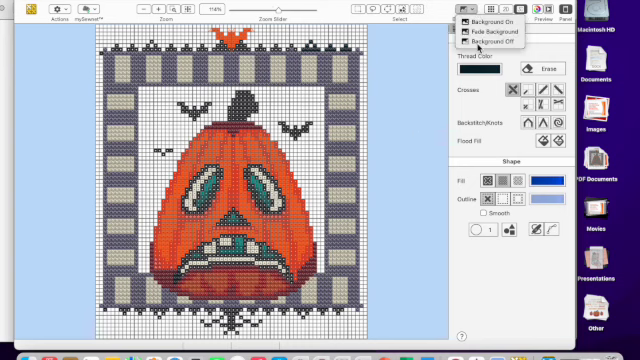
pyautogui.click(476, 40)
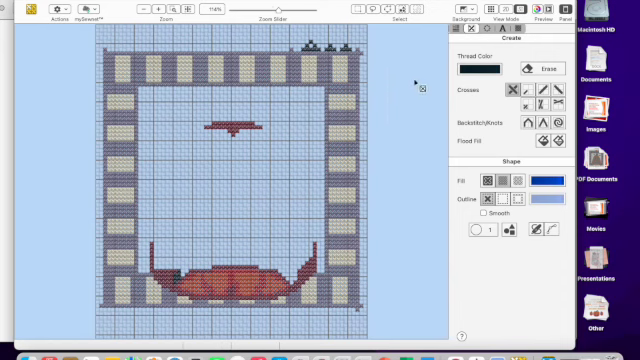
pyautogui.click(456, 20)
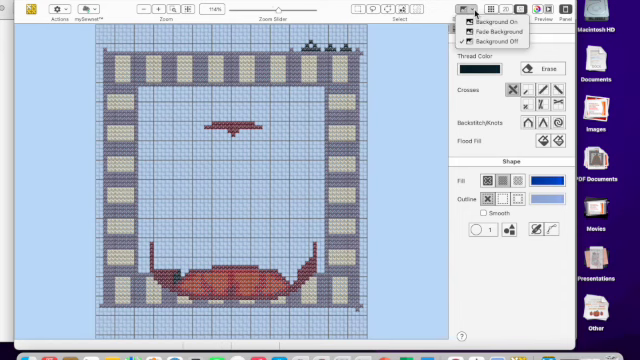
pyautogui.moveTo(496, 32)
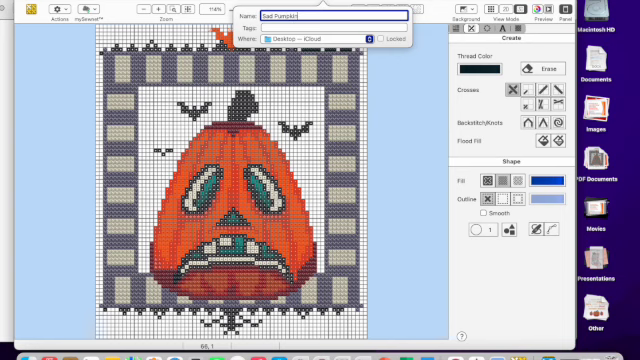
# Step: Enter a new name beginning 'St' for the pumpkin chart in the Save As dialog
pyautogui.write('Stitch Along')
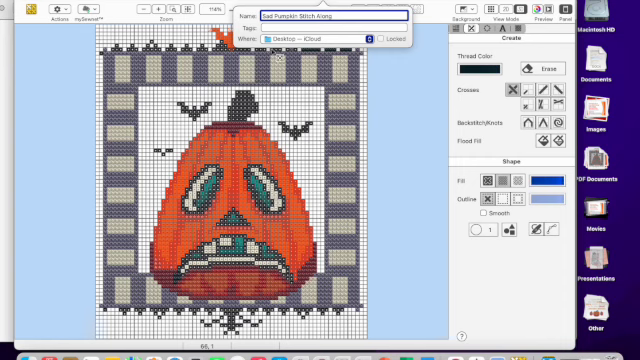
pyautogui.moveTo(392, 104)
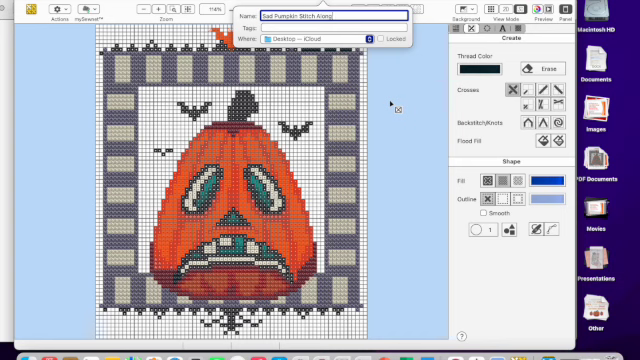
pyautogui.moveTo(418, 128)
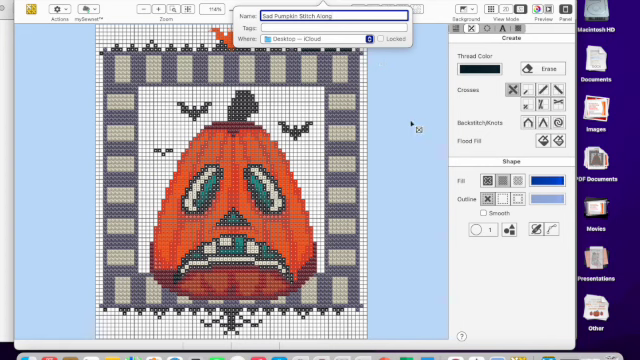